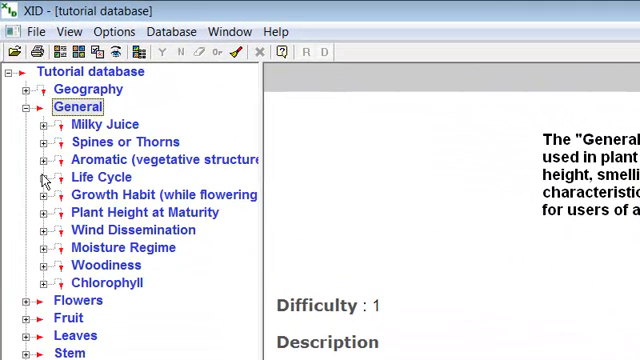
Step: Expand Life Cycle and mark Biennial as Y, filtering to biennial species
{"action": "left_click", "coordinate": [45, 177]}
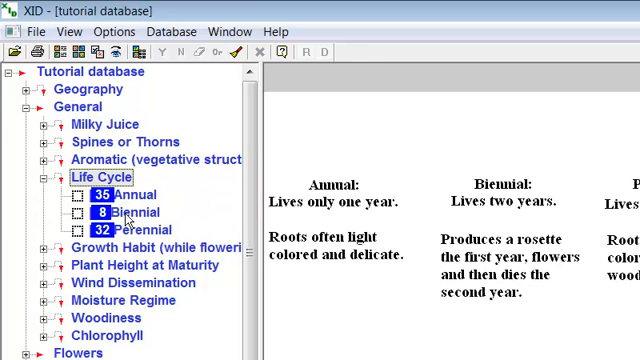
{"action": "left_click", "coordinate": [124, 213]}
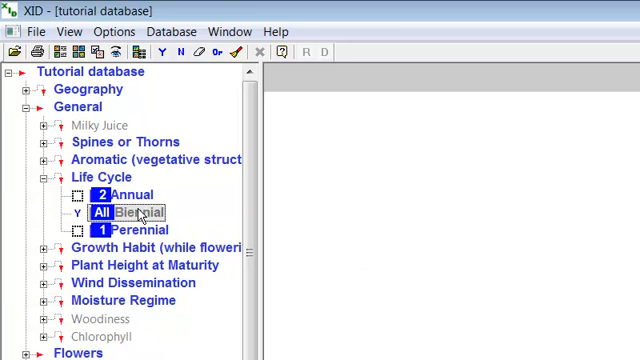
{"action": "left_click", "coordinate": [140, 213]}
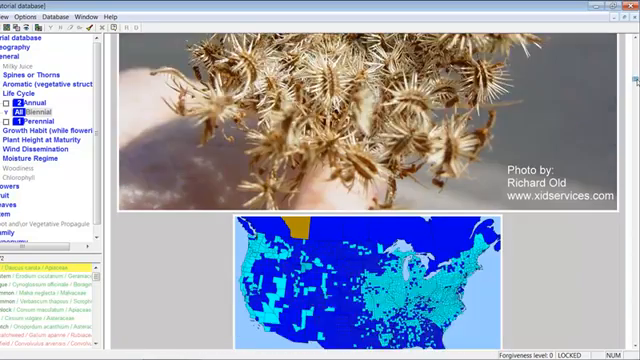
Step: Scroll the species report through the biennial plants to the common mullein entry
{"action": "scroll", "scroll_direction": "down", "scroll_amount": 3}
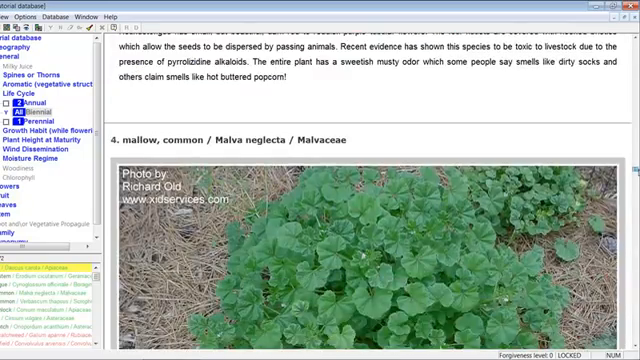
{"action": "scroll", "scroll_direction": "down", "scroll_amount": 3}
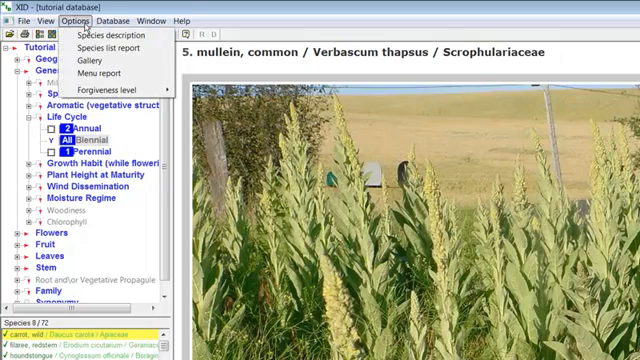
{"action": "mouse_move", "coordinate": [112, 48]}
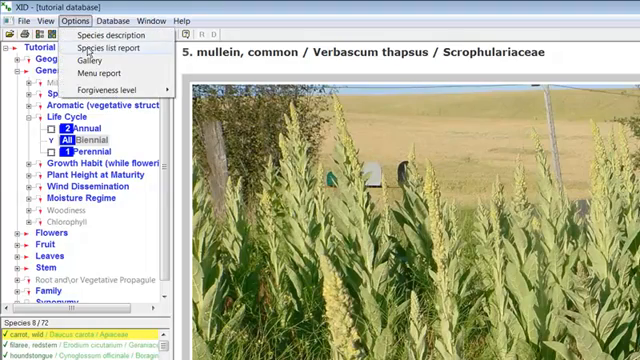
Step: Open the Species list report options from the Options menu
{"action": "left_click", "coordinate": [108, 50]}
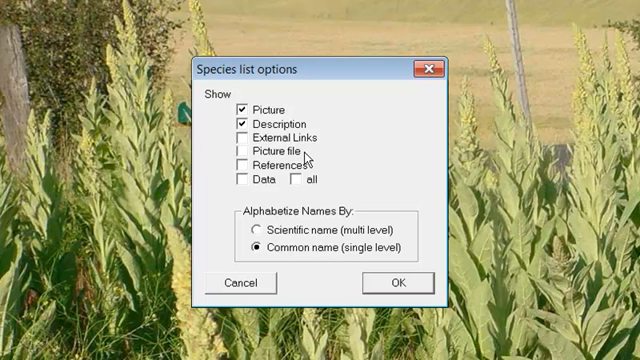
{"action": "mouse_move", "coordinate": [320, 174]}
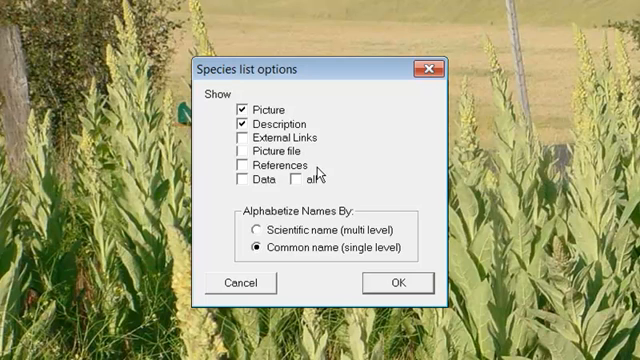
{"action": "mouse_move", "coordinate": [320, 172]}
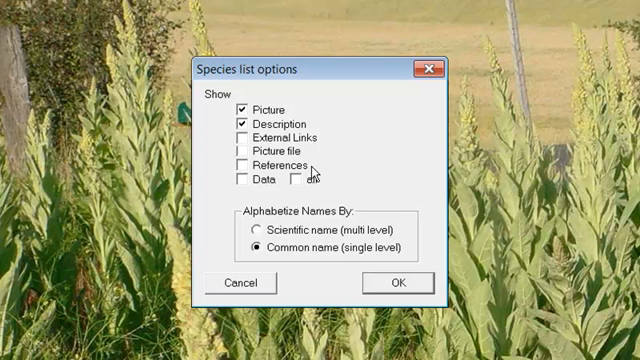